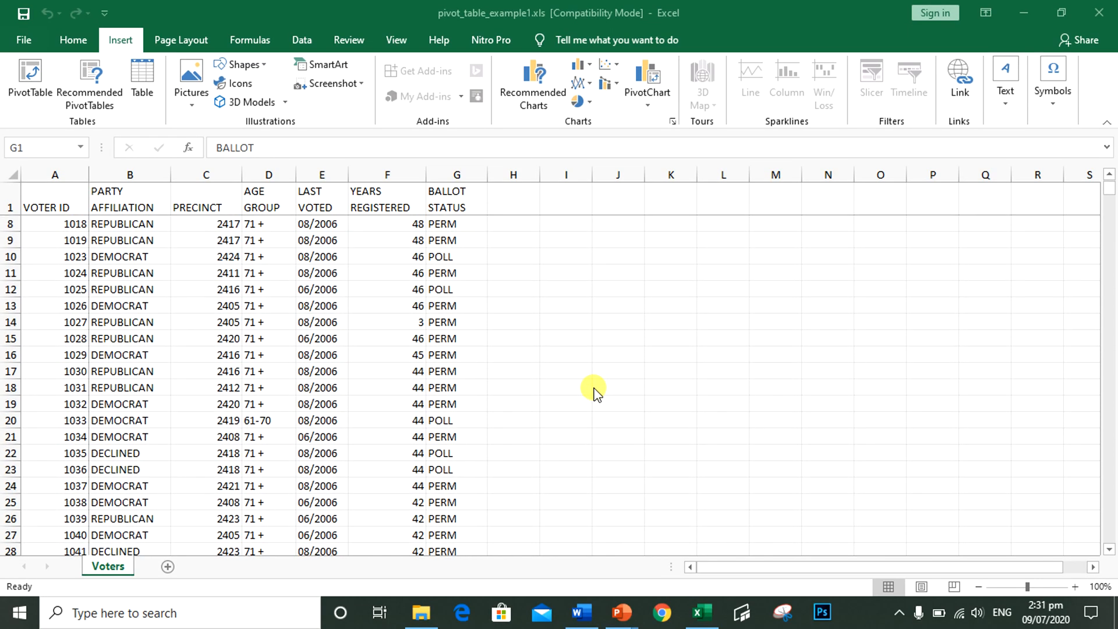
- Review the voter data columns (party, age group, last voted, years registered, ballot status) and select a cell in the data
scroll("down", 3)
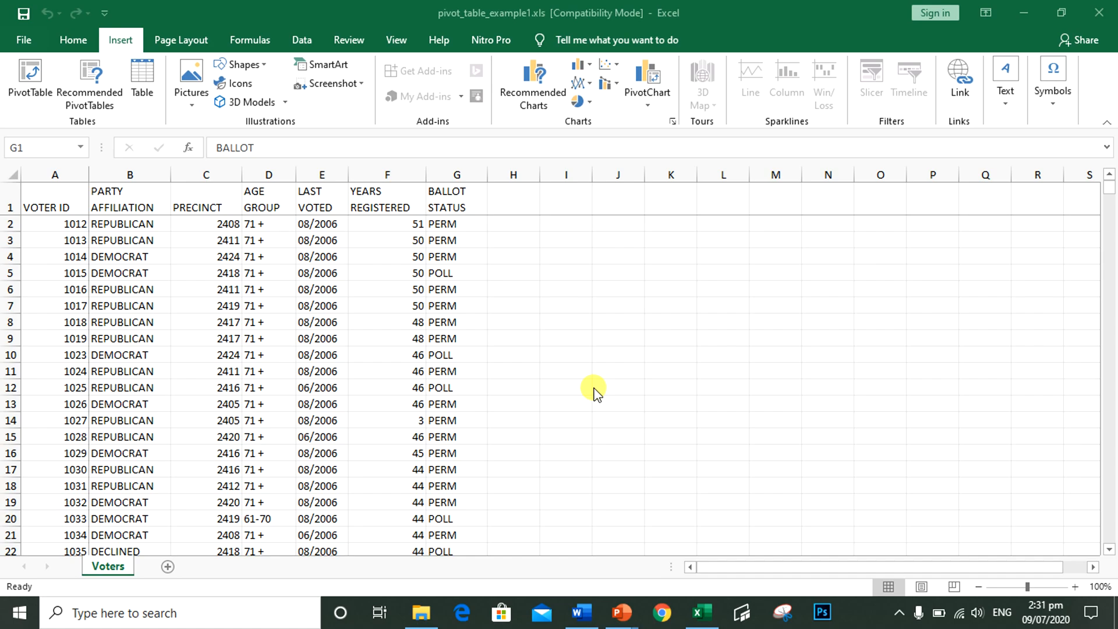
scroll("down", 3)
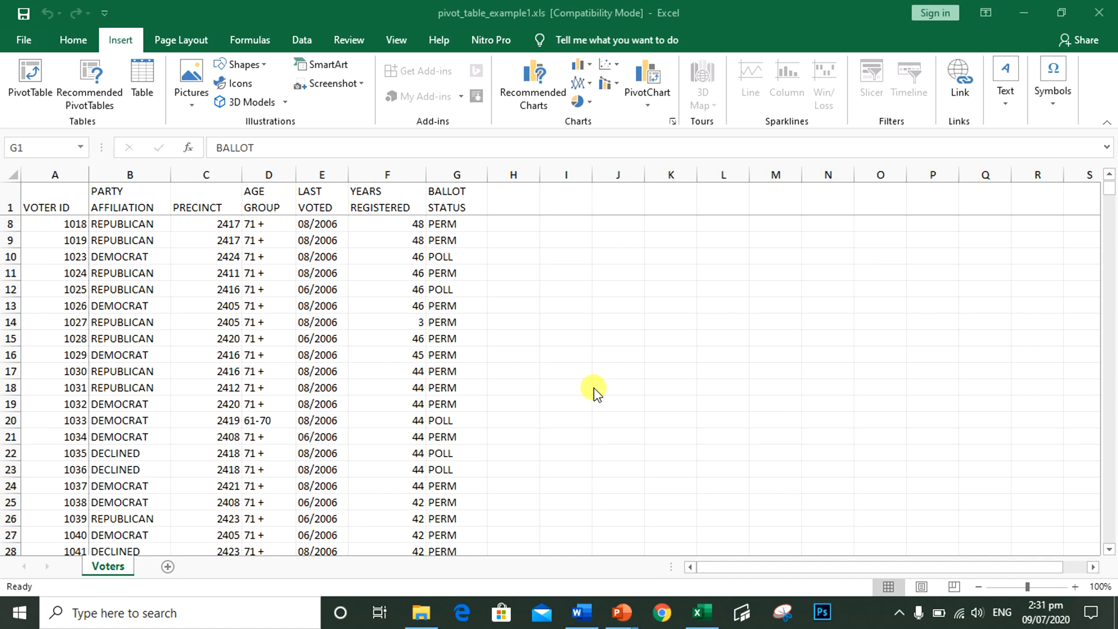
scroll("down", 3)
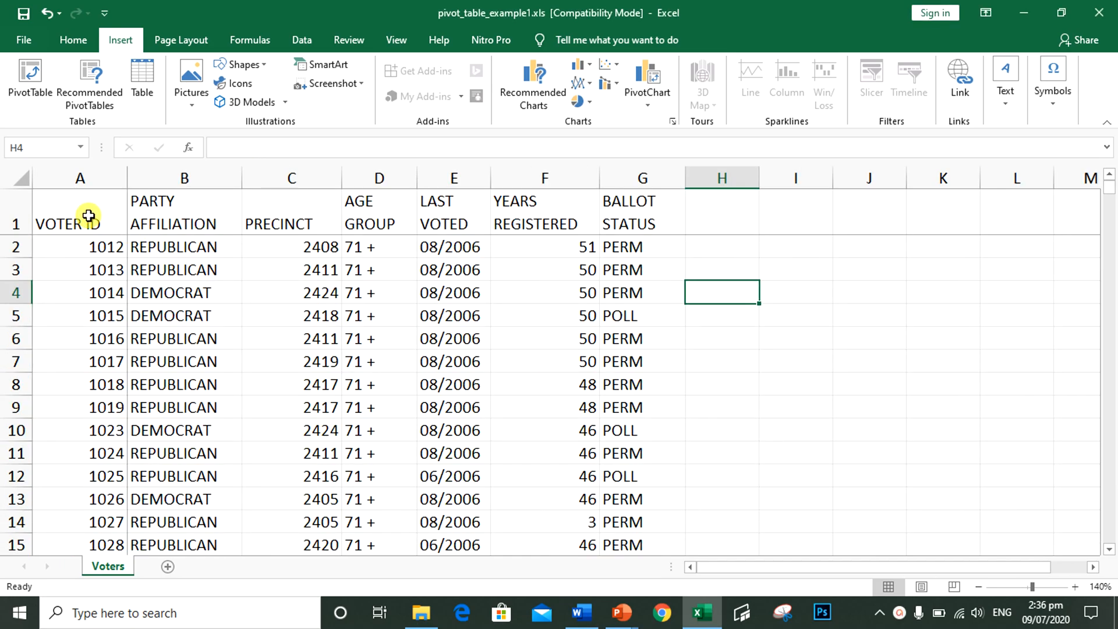
left_click(184, 220)
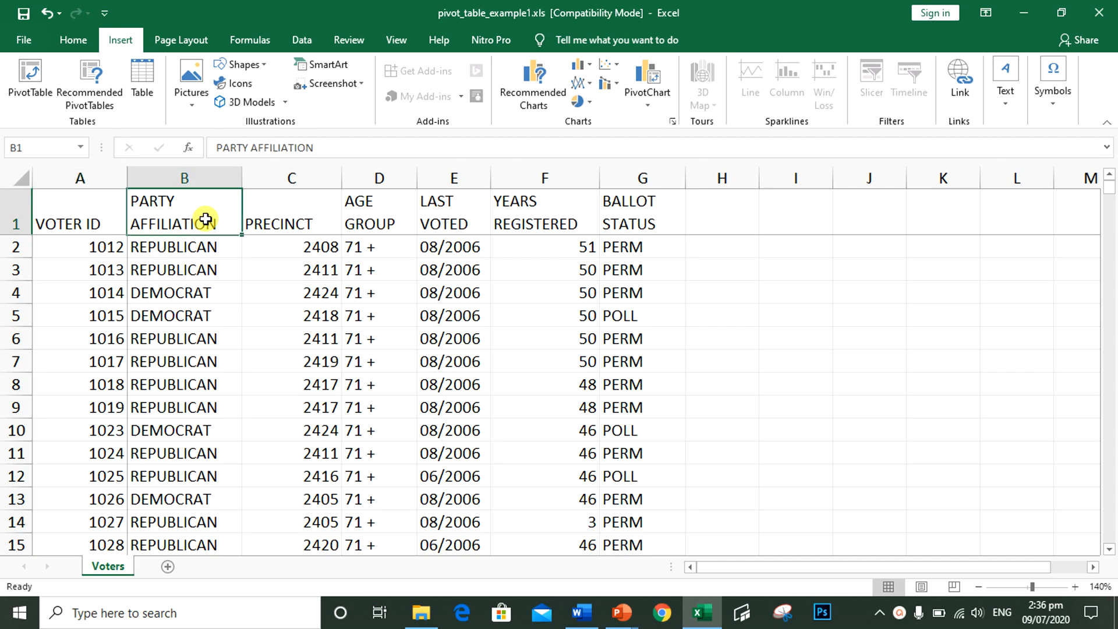
left_click(314, 216)
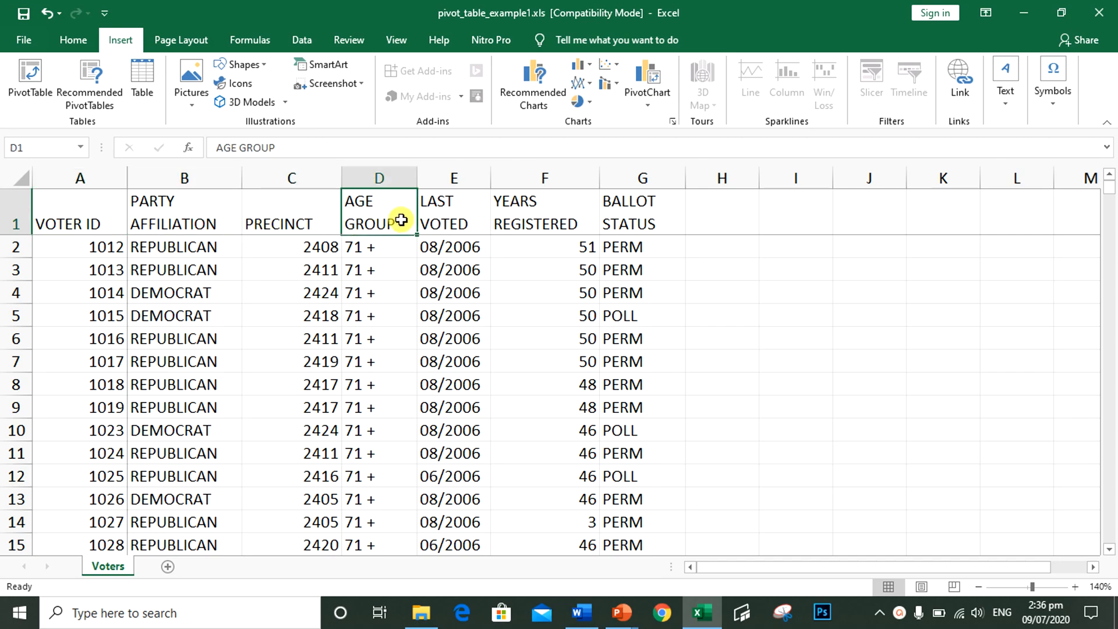
left_click(468, 212)
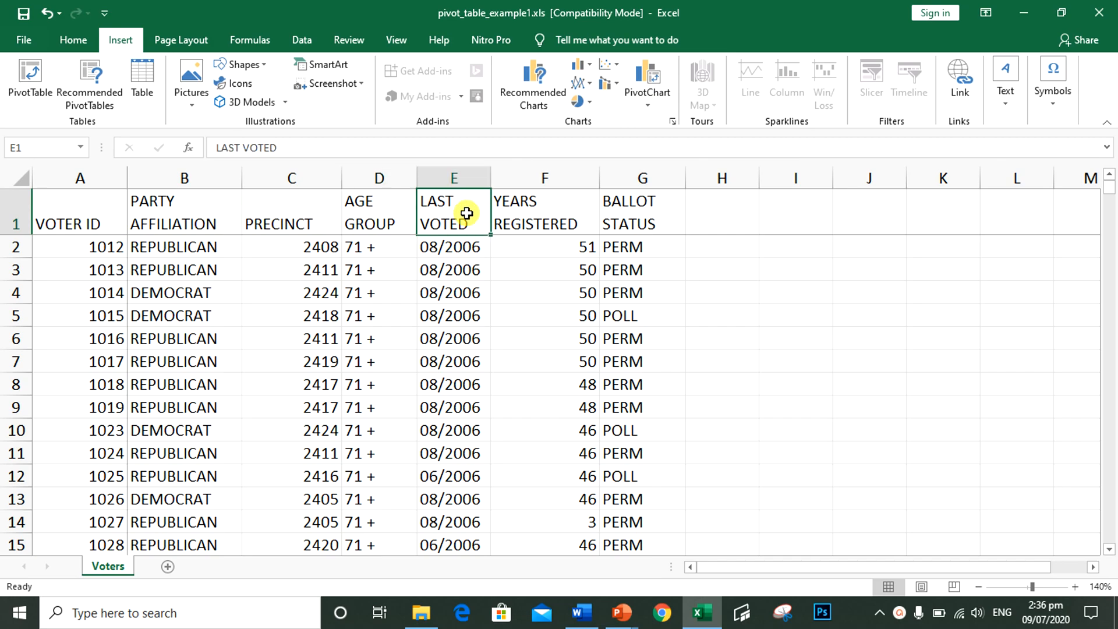
left_click(559, 219)
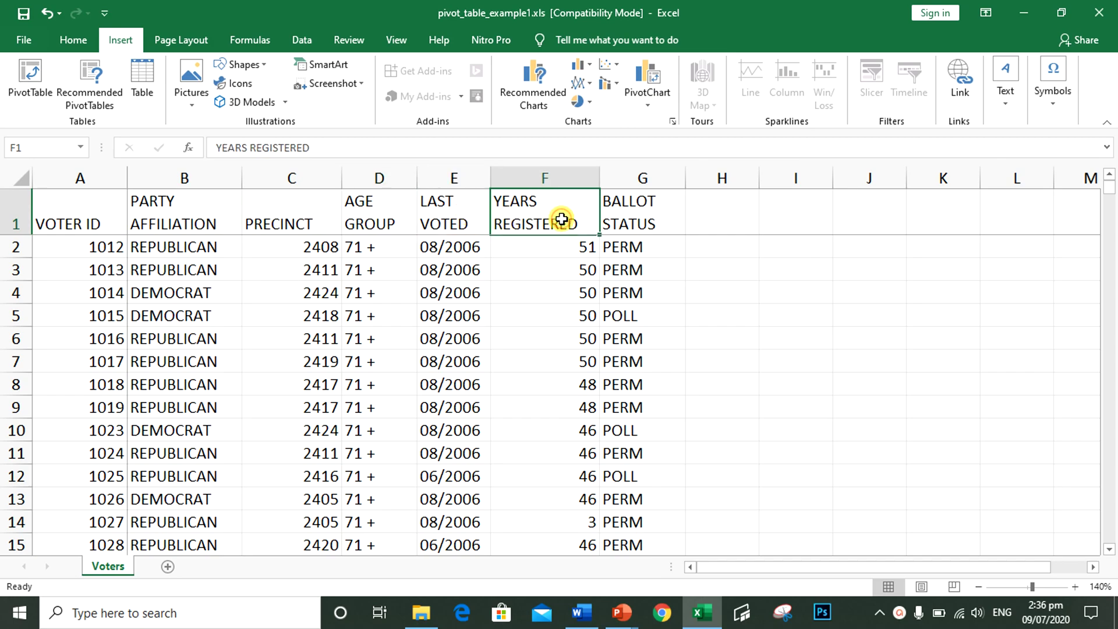
left_click(635, 211)
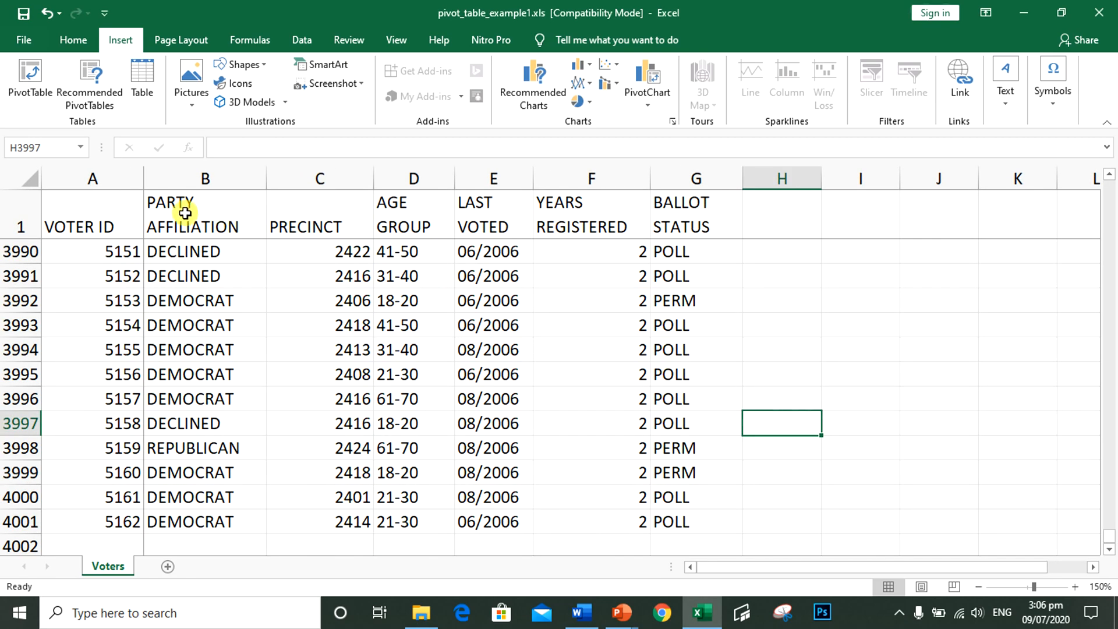
left_click(111, 223)
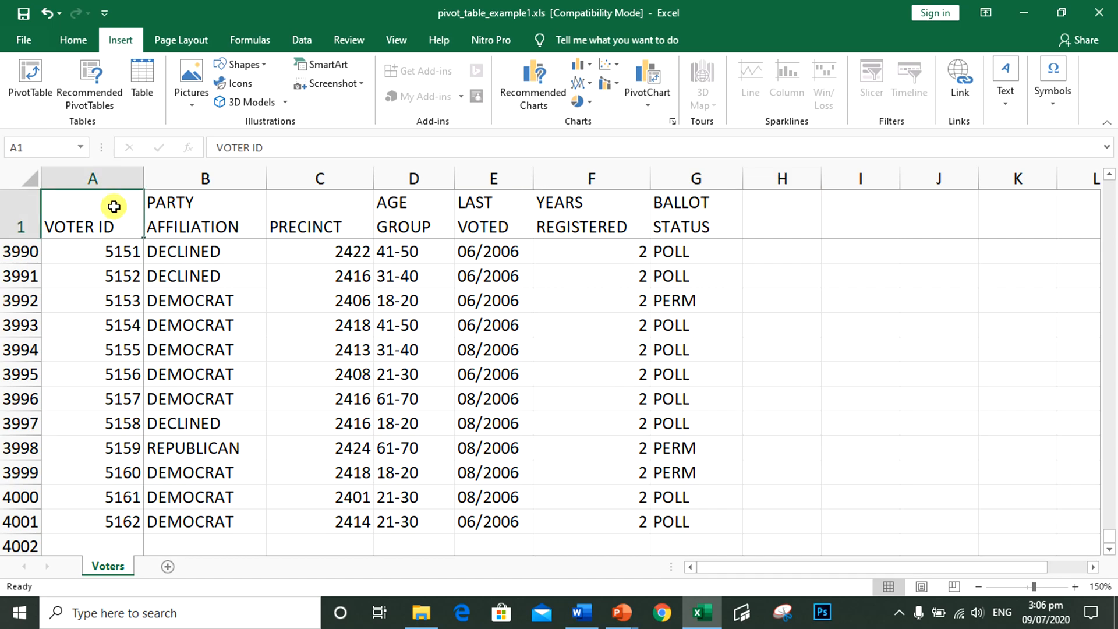
mouse_move(87, 91)
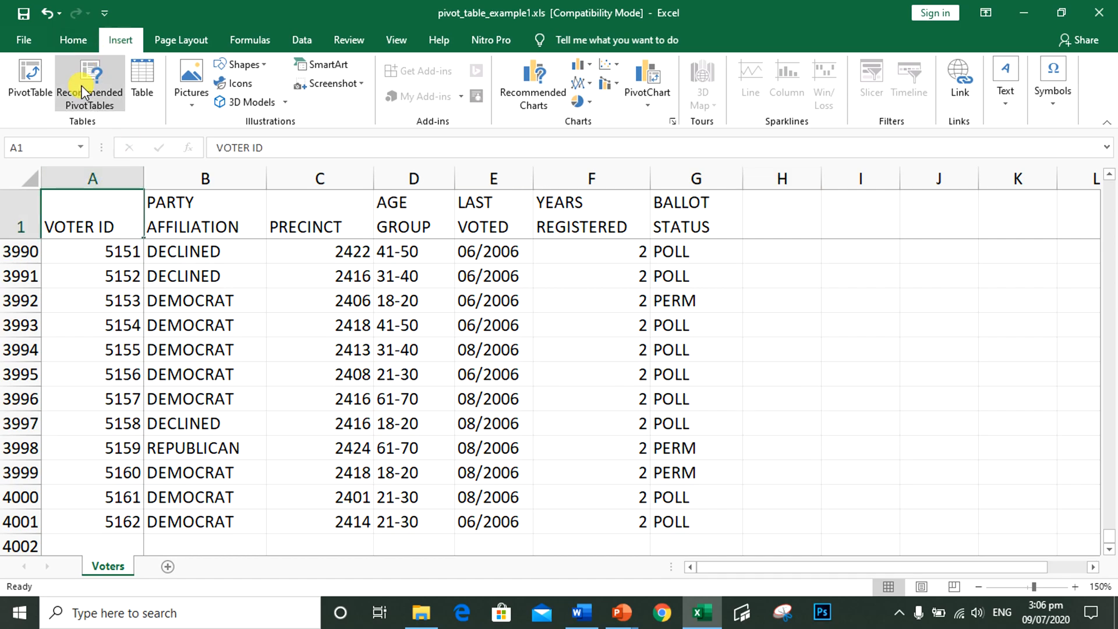
mouse_move(32, 79)
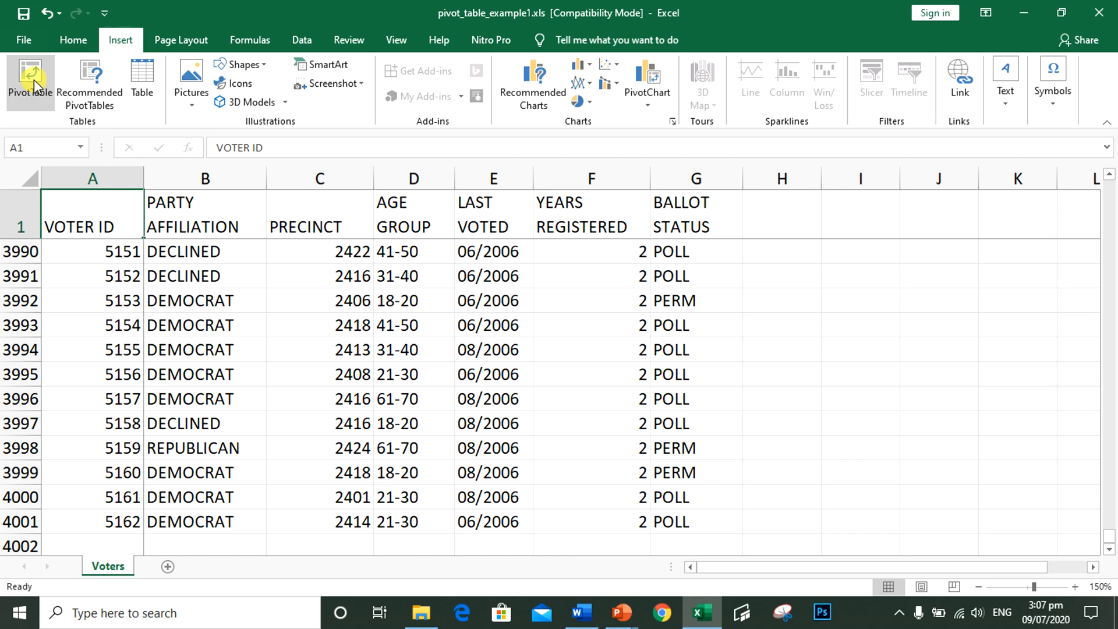
- Insert a PivotTable from the voter data A1:G4001 onto a new worksheet
left_click(31, 73)
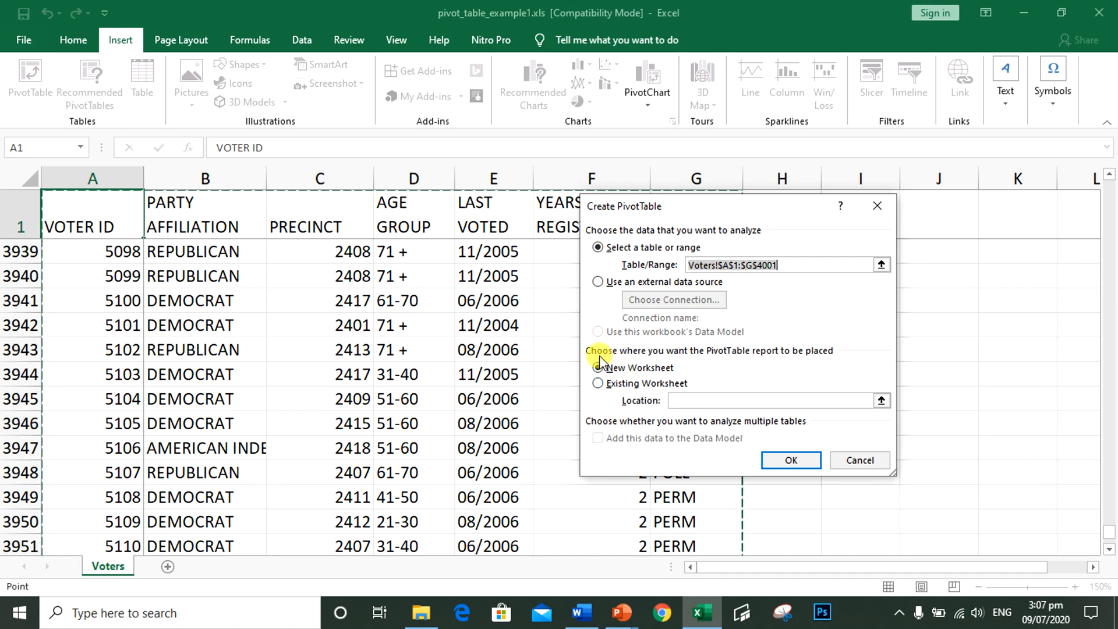
mouse_move(595, 363)
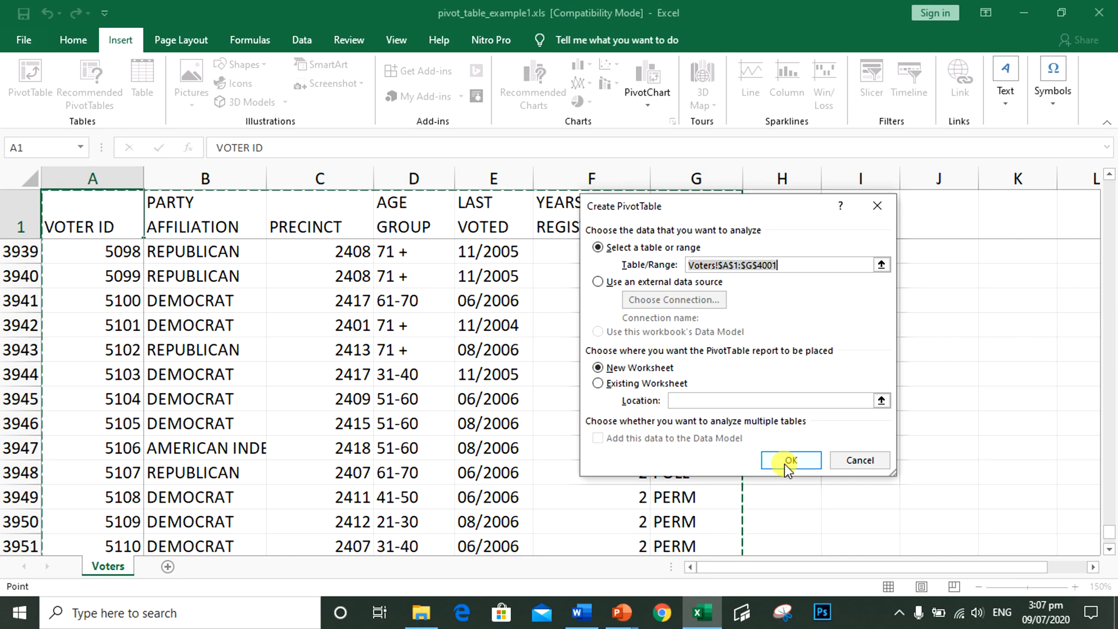
left_click(790, 461)
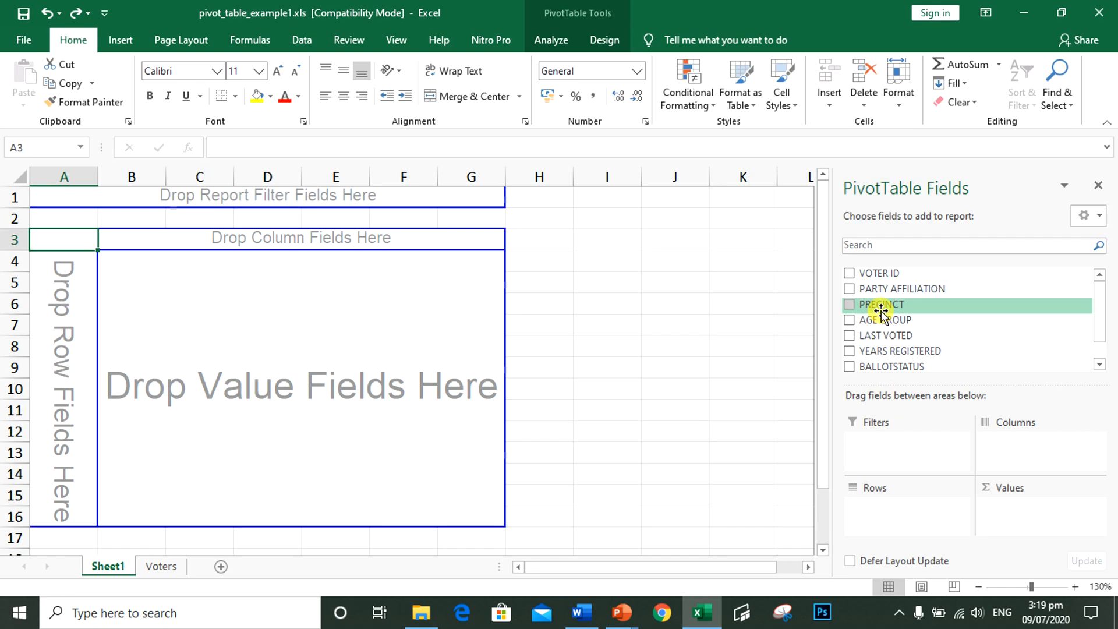
- List PRECINCT as rows and filter BALLOTSTATUS to ABT only, unchecking PERM and POLL
left_click_drag(881, 304, 881, 502)
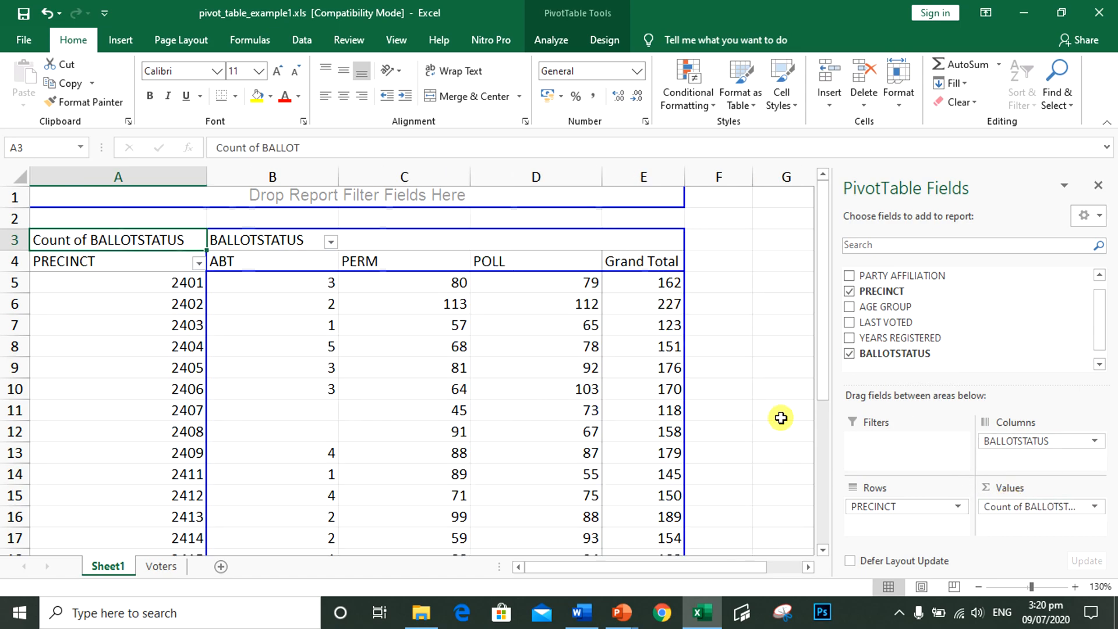
left_click(330, 242)
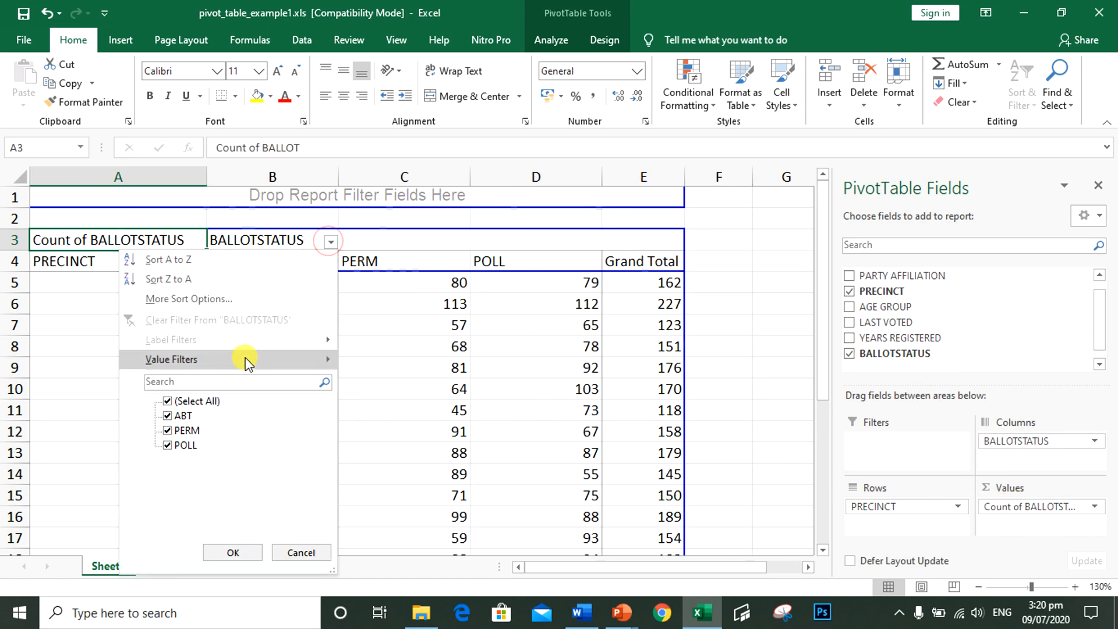
left_click(167, 431)
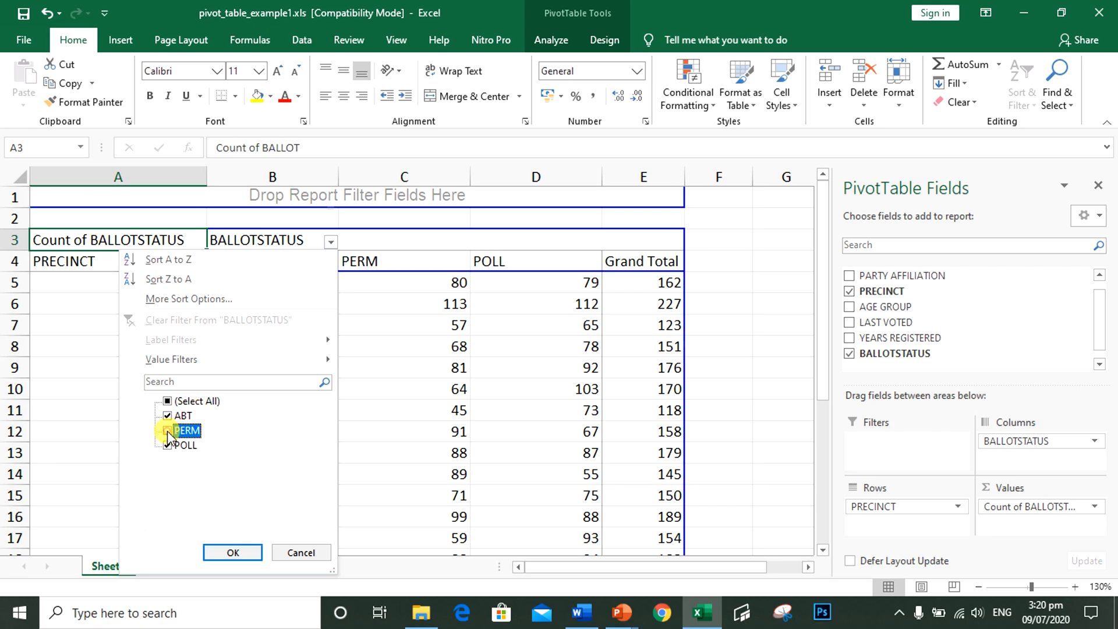
left_click(232, 552)
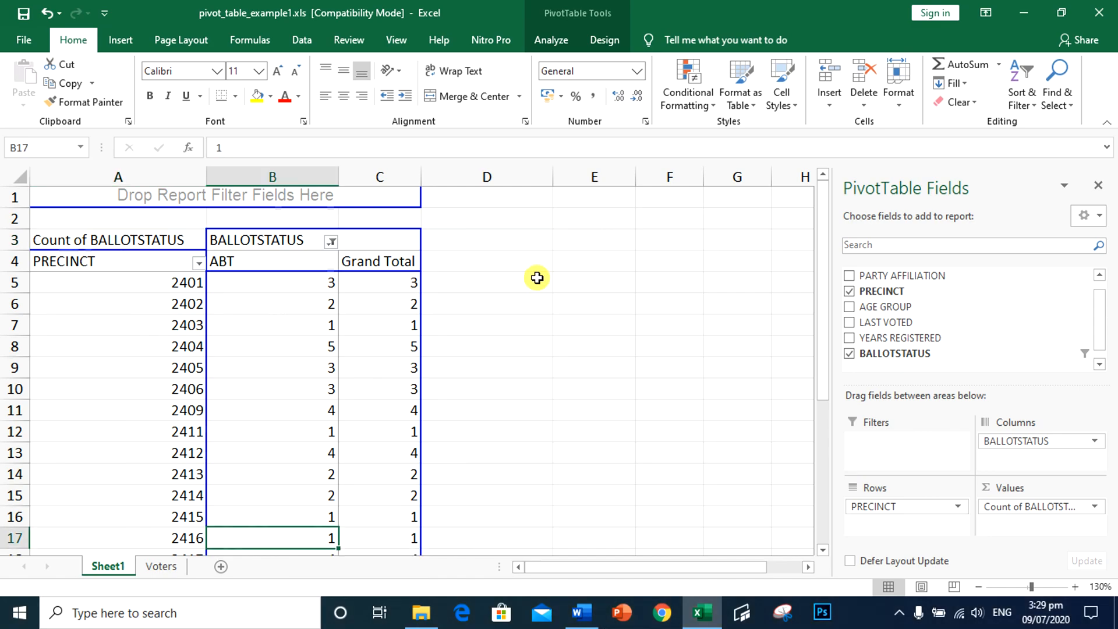
- Review the absentee counts per precinct, including precinct 2402, down to the grand total of 54
scroll("down", 3)
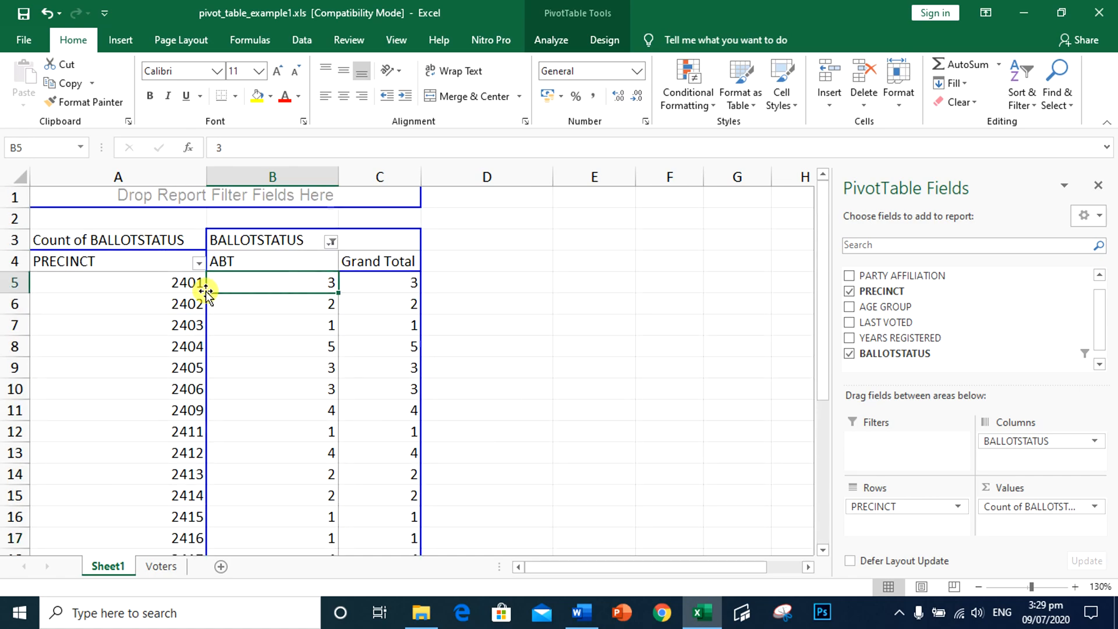
left_click(272, 303)
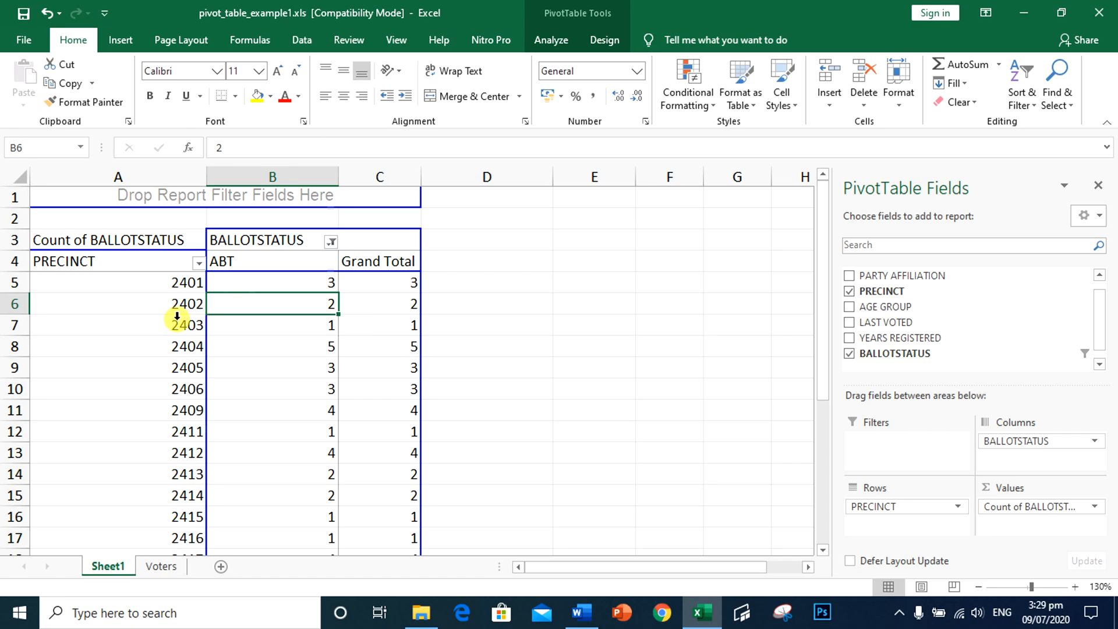
scroll("down", 3)
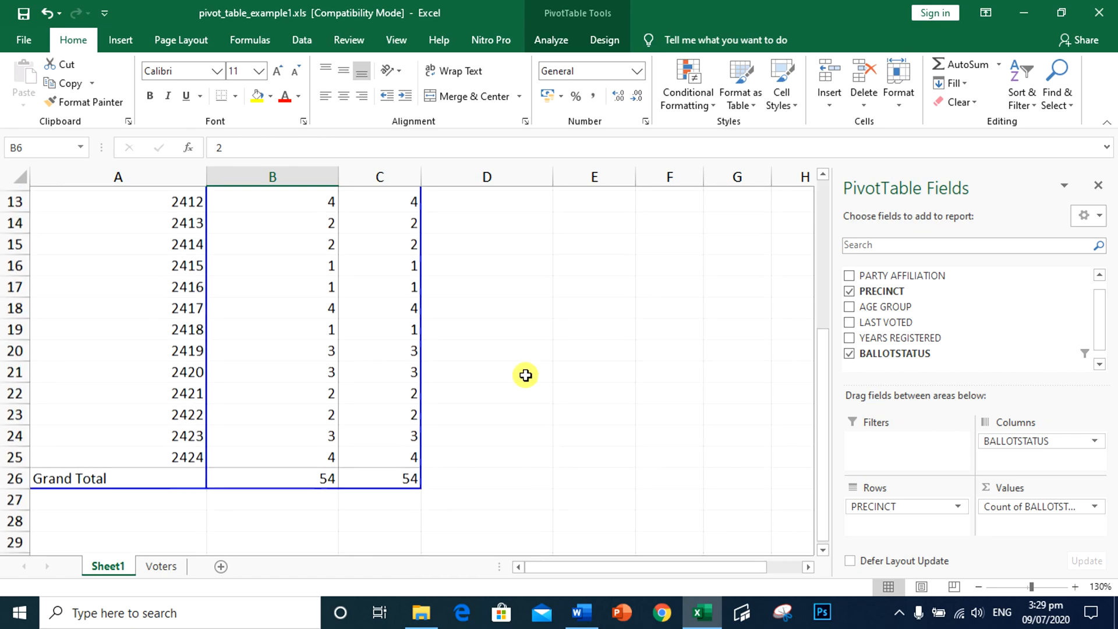
left_click(161, 566)
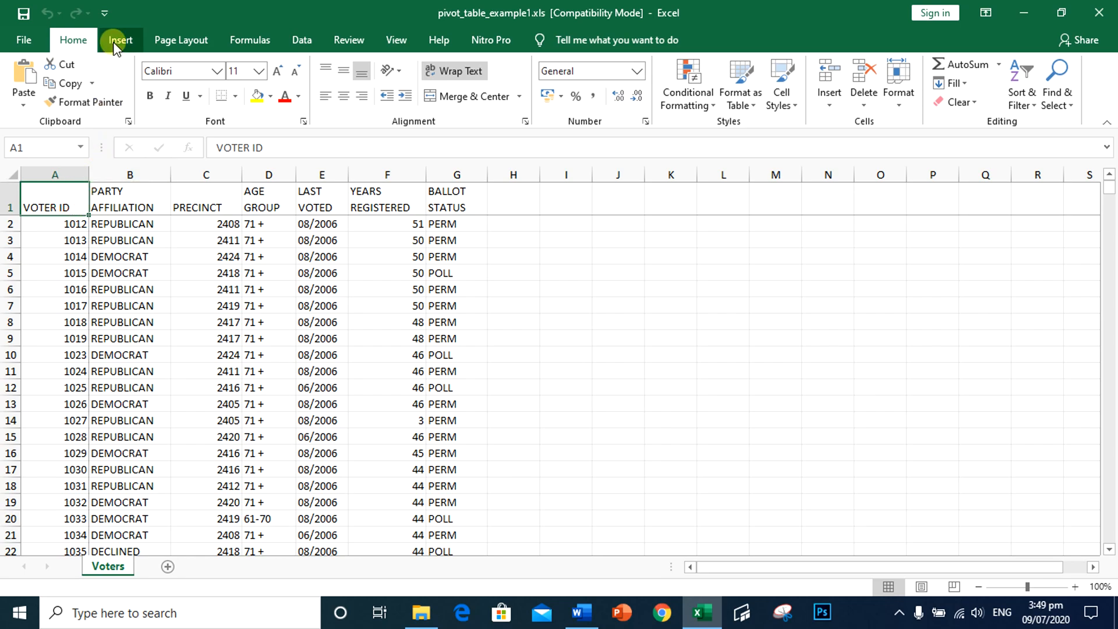
- Insert a new PivotTable from the voter data onto its own worksheet
left_click(120, 39)
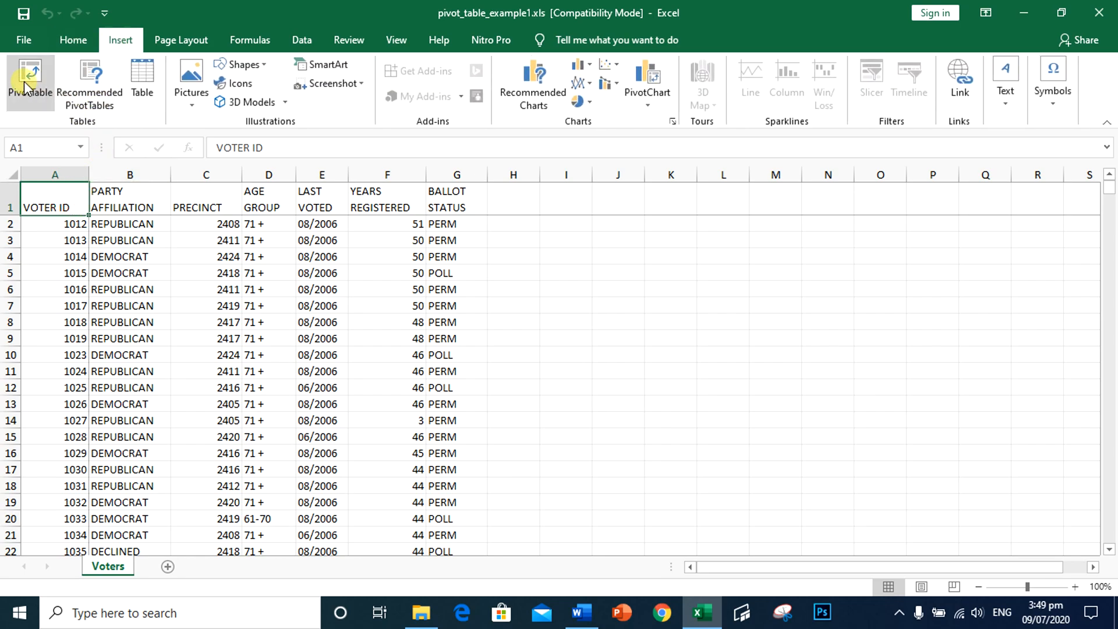
left_click(30, 70)
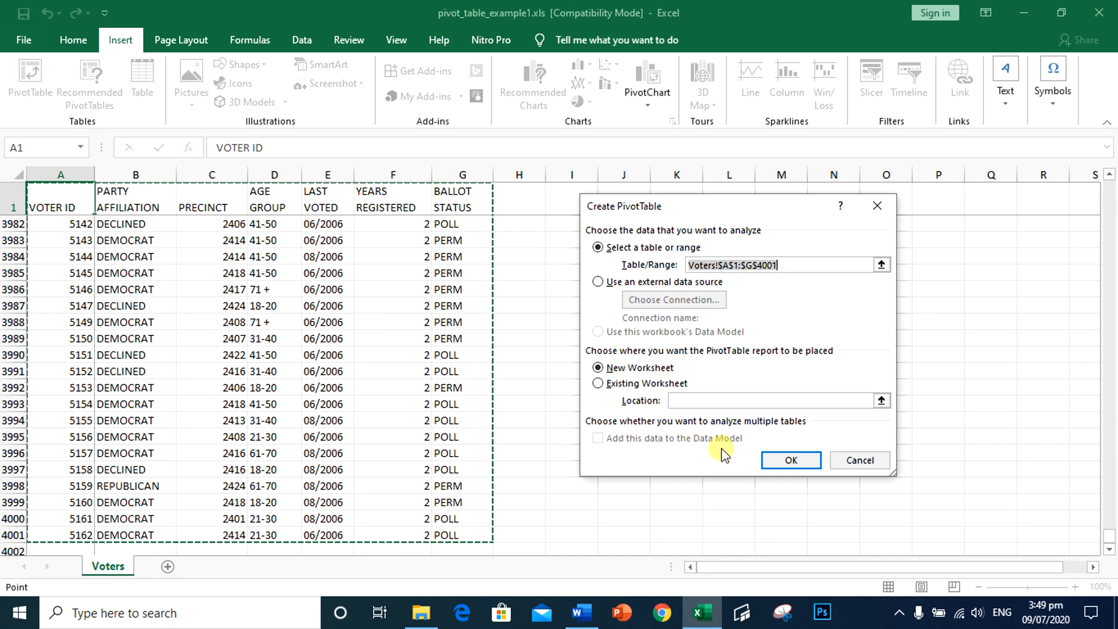
left_click(791, 460)
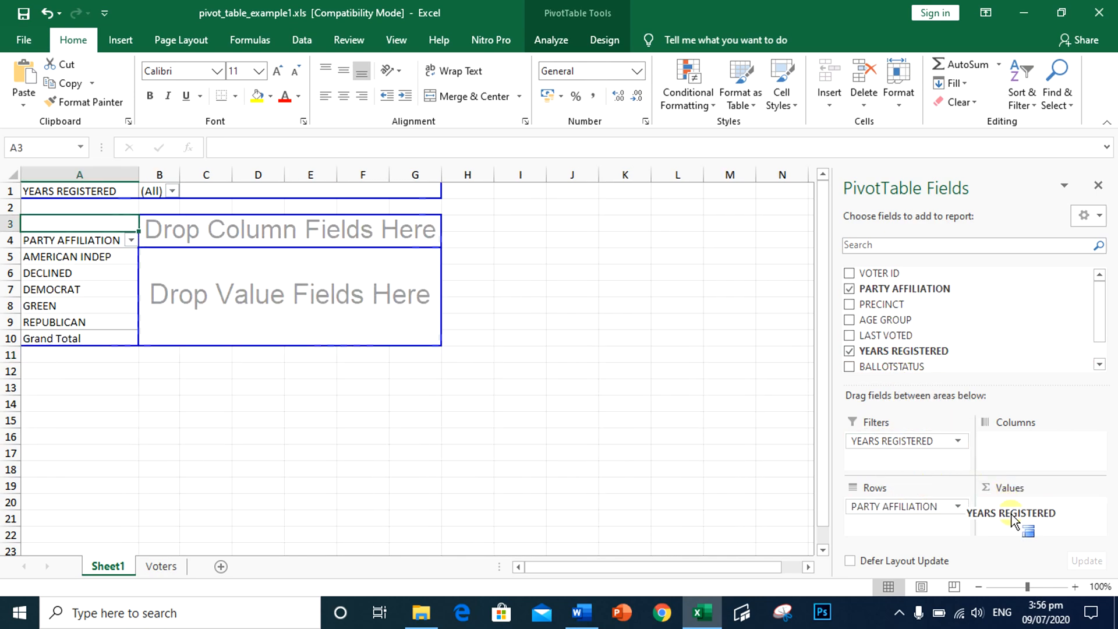
- Summarize YEARS REGISTERED in Values using the Min calculation for each party
left_click_drag(1012, 512, 1034, 507)
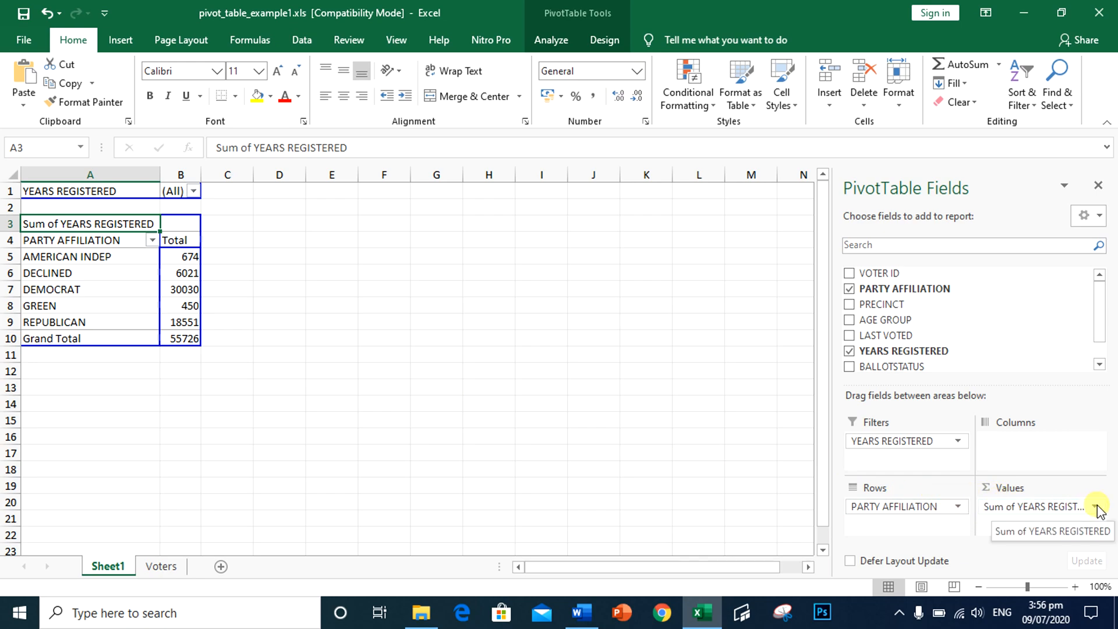
left_click(1097, 507)
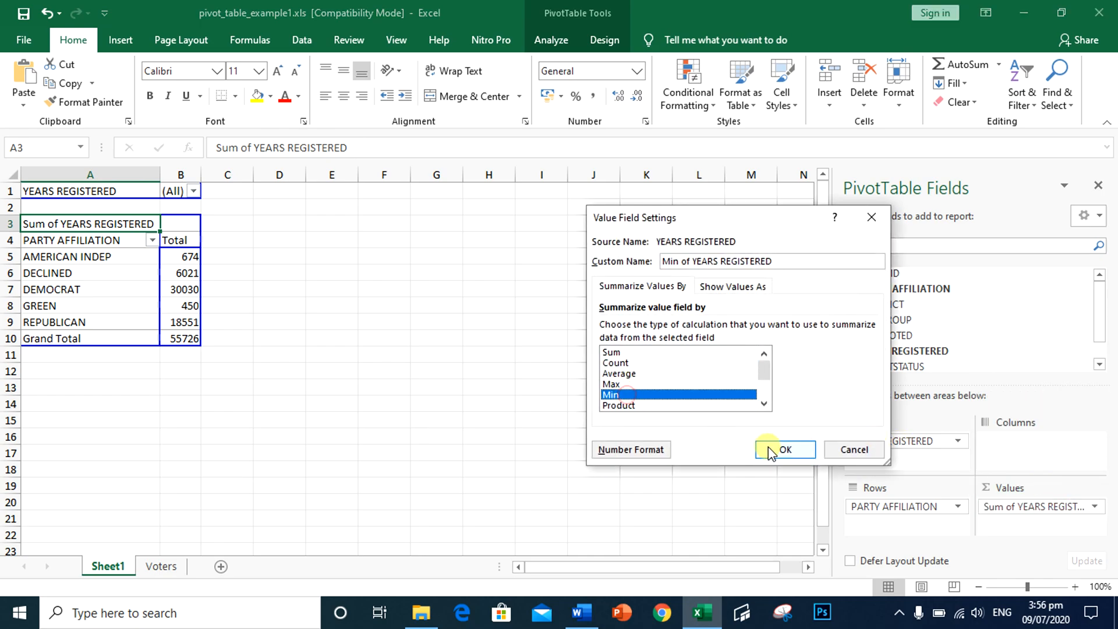
left_click(785, 450)
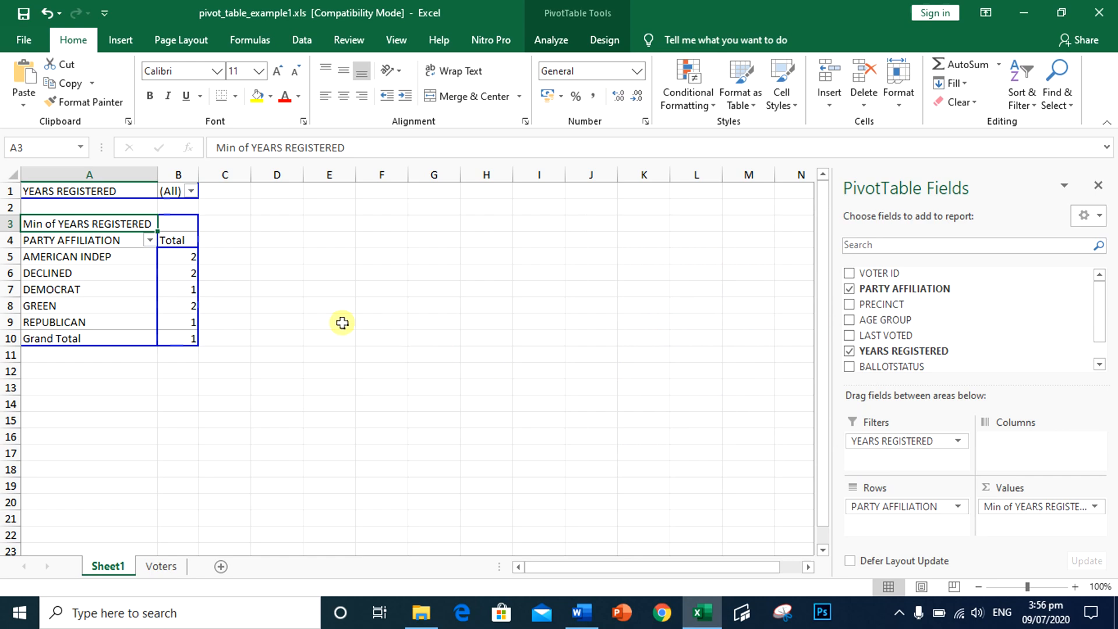
- Review the party rows, including AMERICAN INDEP and the DEMOCRAT minimum value
left_click(177, 256)
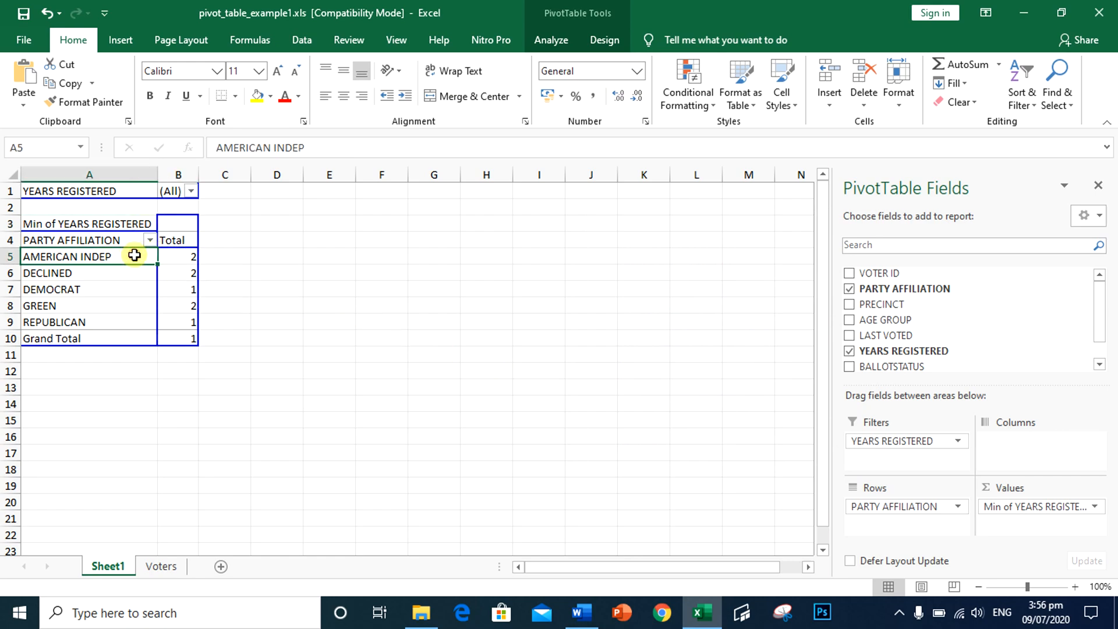
left_click(177, 289)
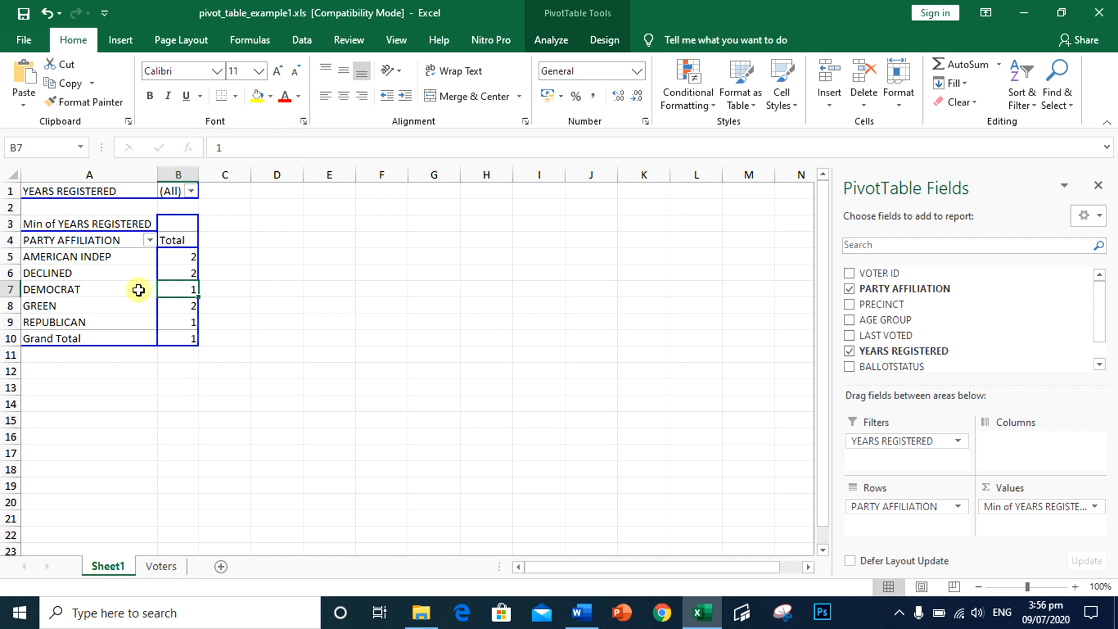
left_click(178, 305)
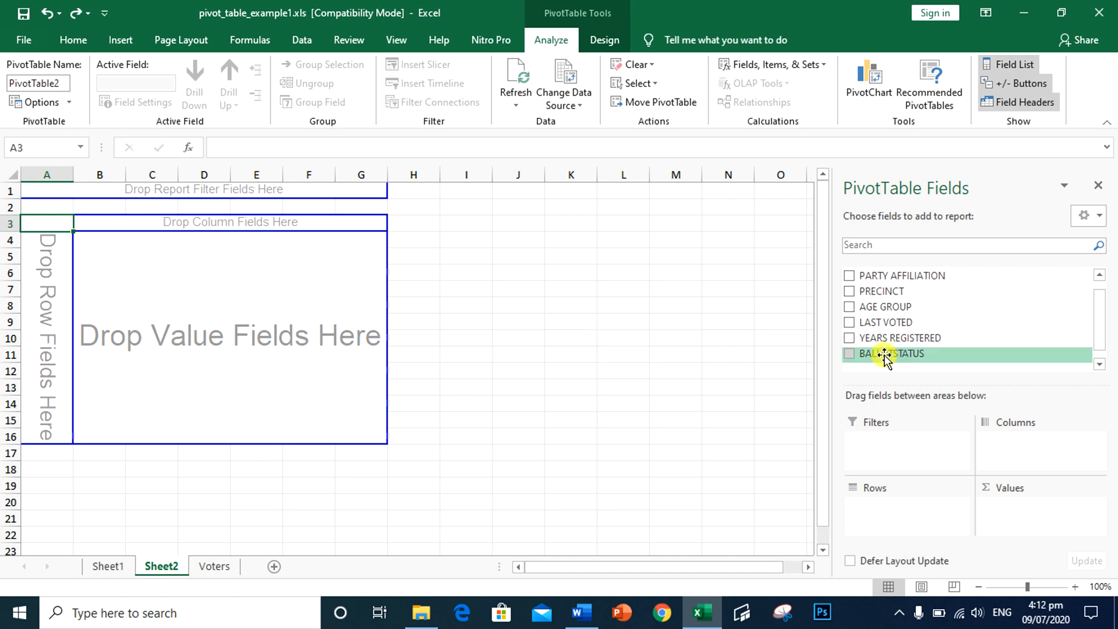
- Add BALLOTSTATUS to the Sheet2 pivot table and review the counts by precinct and last-voted date
left_click(849, 354)
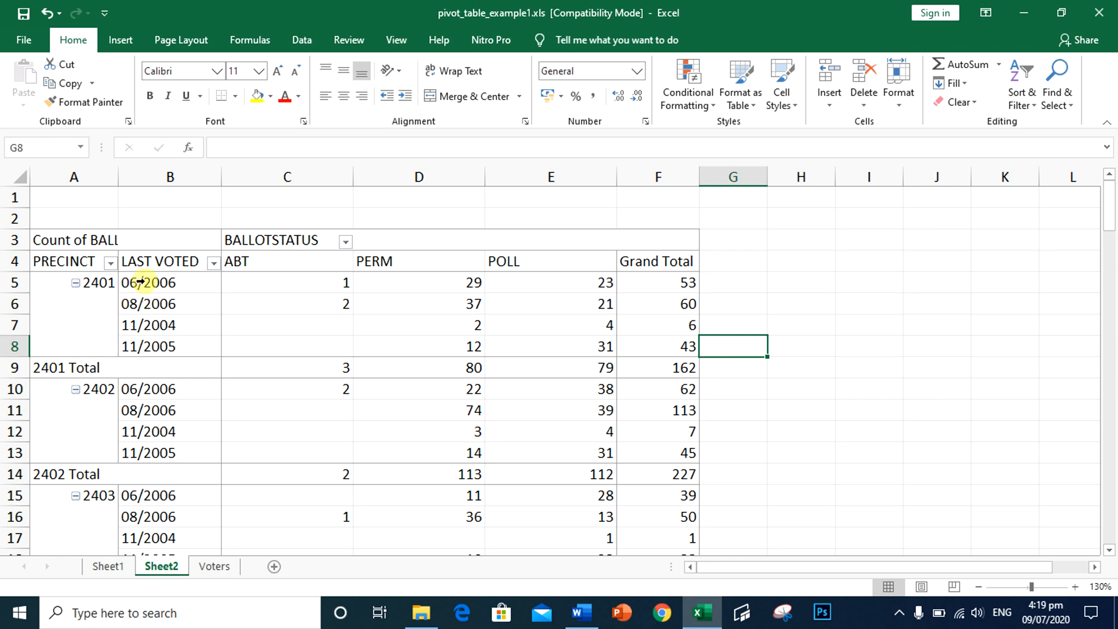
mouse_move(229, 282)
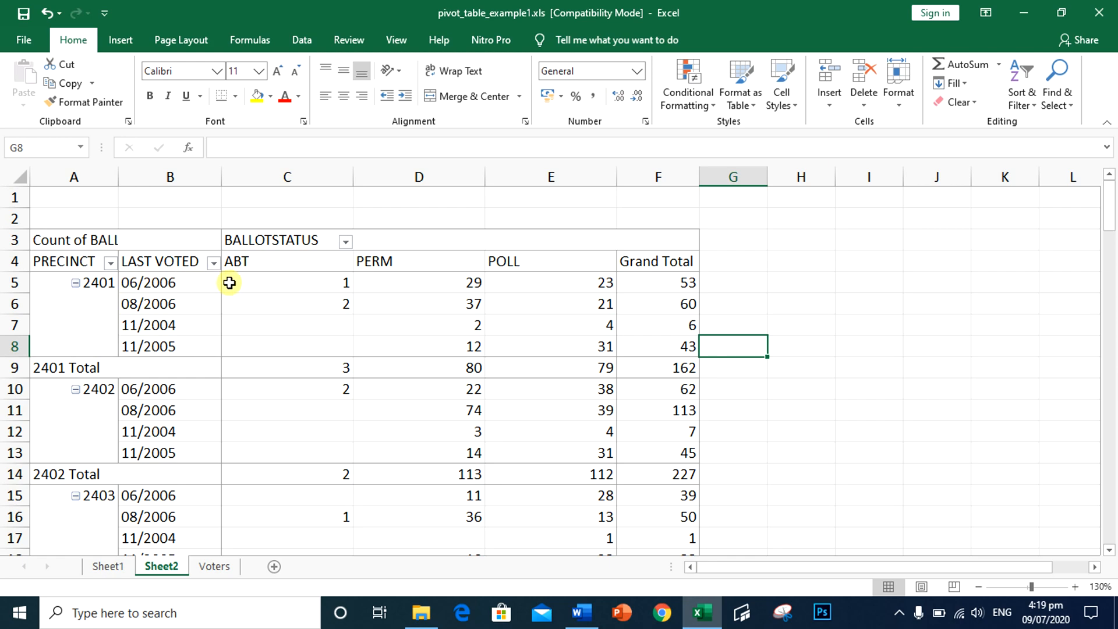
mouse_move(403, 284)
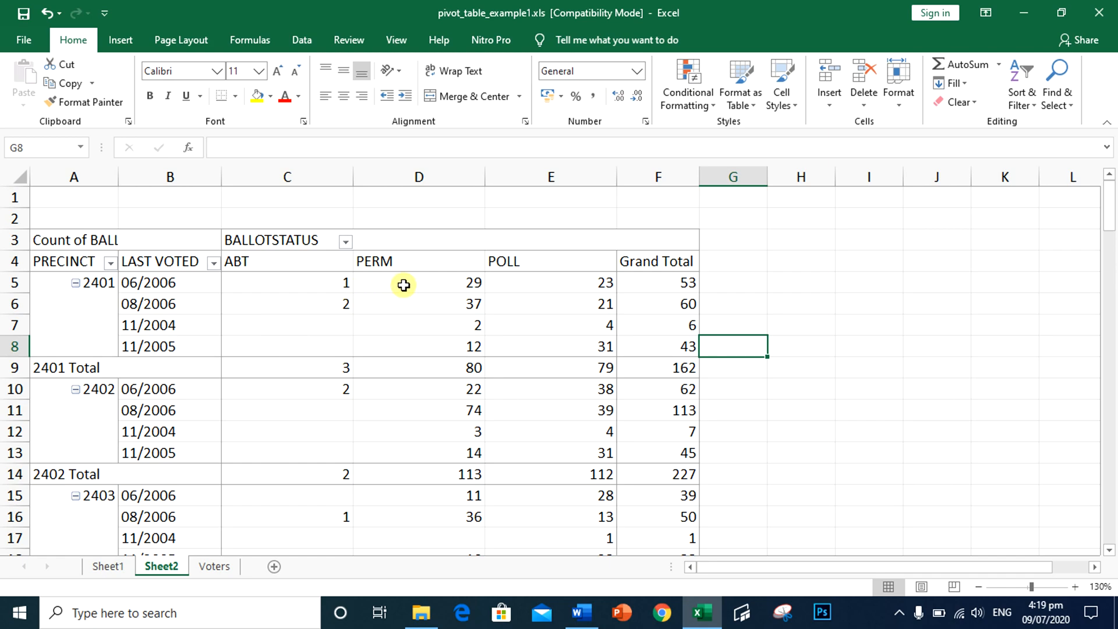
mouse_move(522, 287)
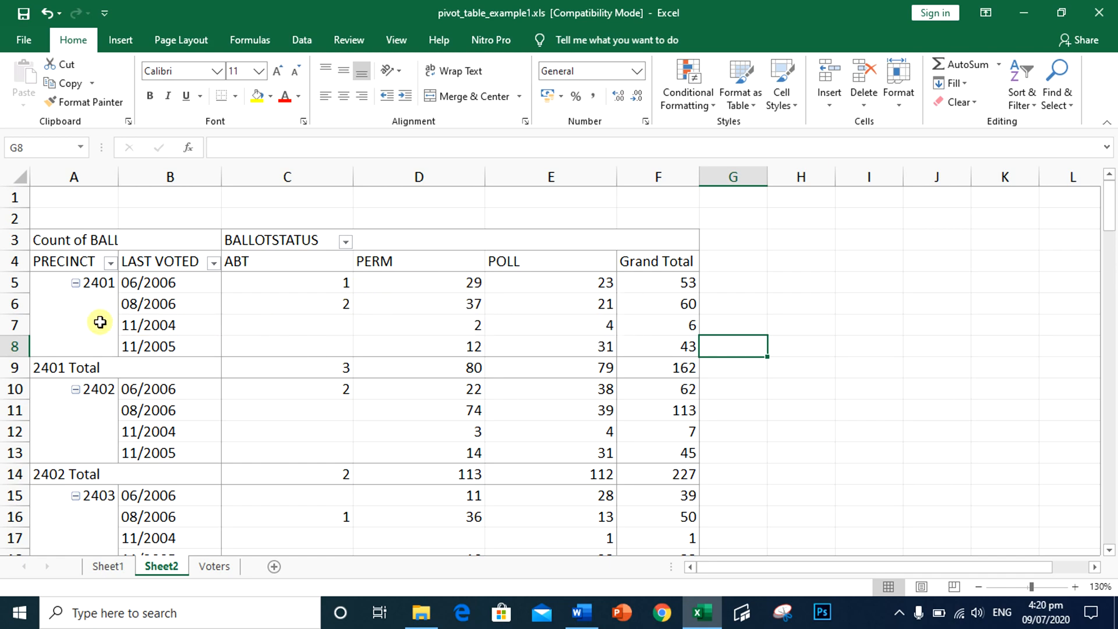
mouse_move(277, 296)
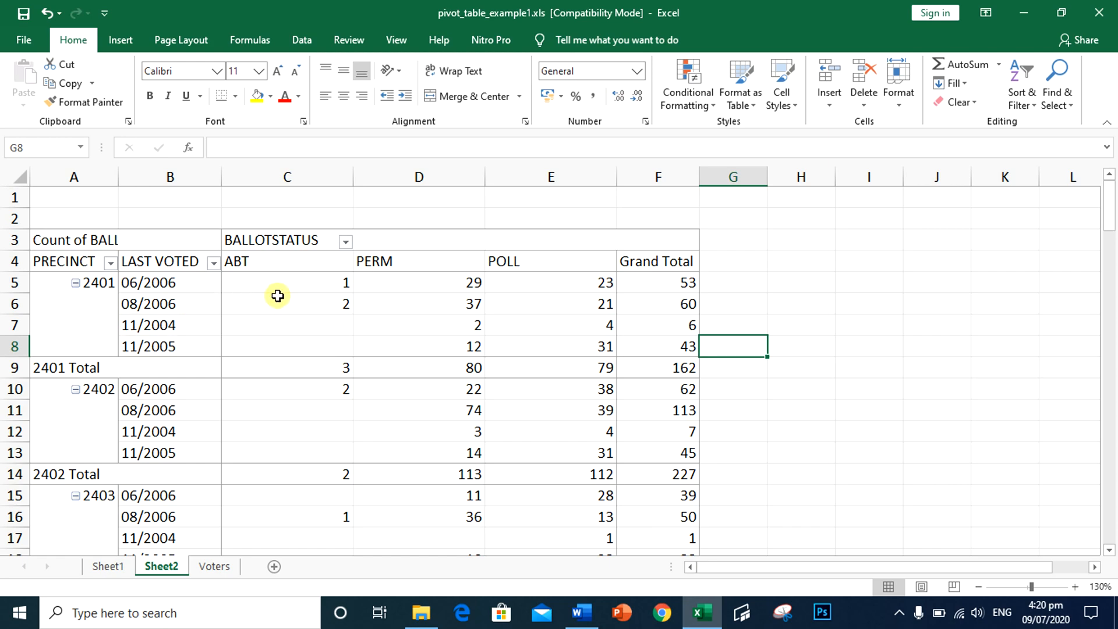
mouse_move(429, 302)
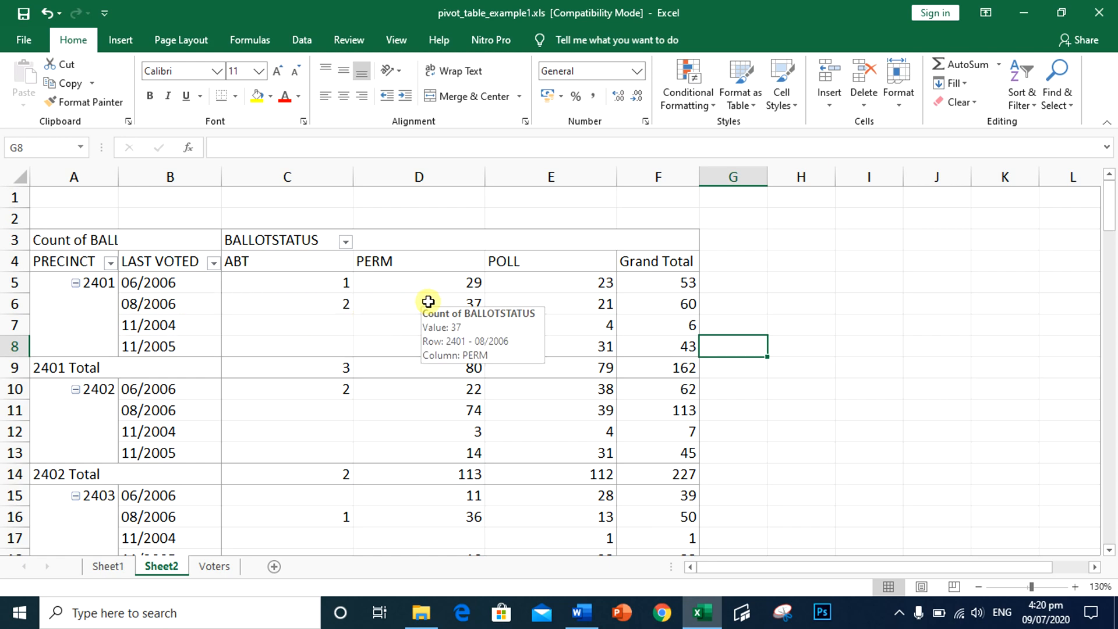
mouse_move(534, 303)
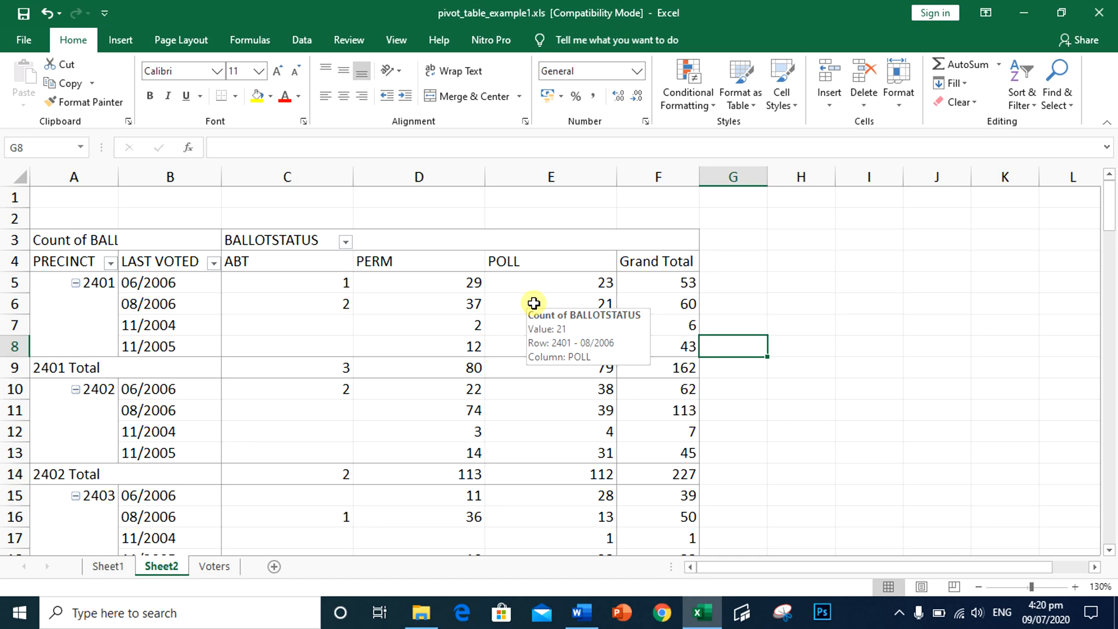
mouse_move(838, 337)
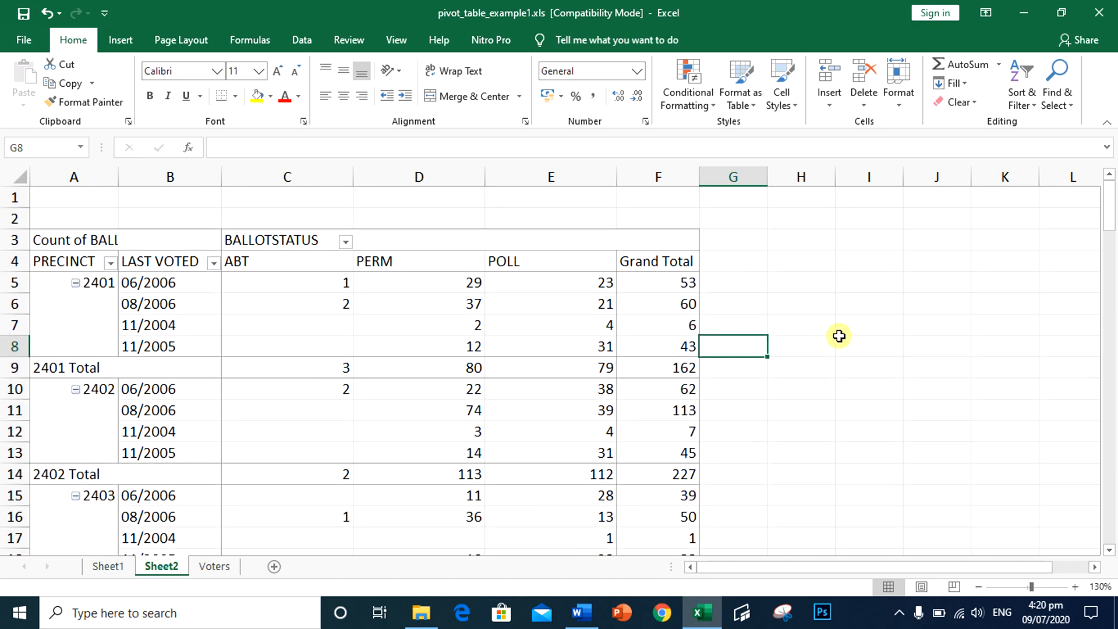
scroll("down", 3)
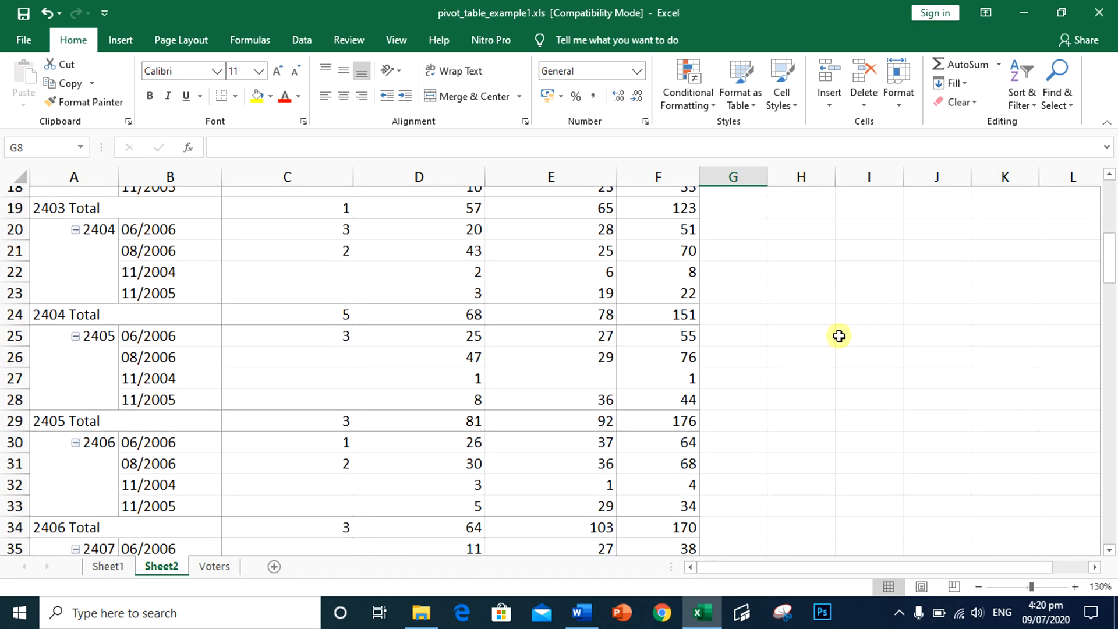
scroll("down", 3)
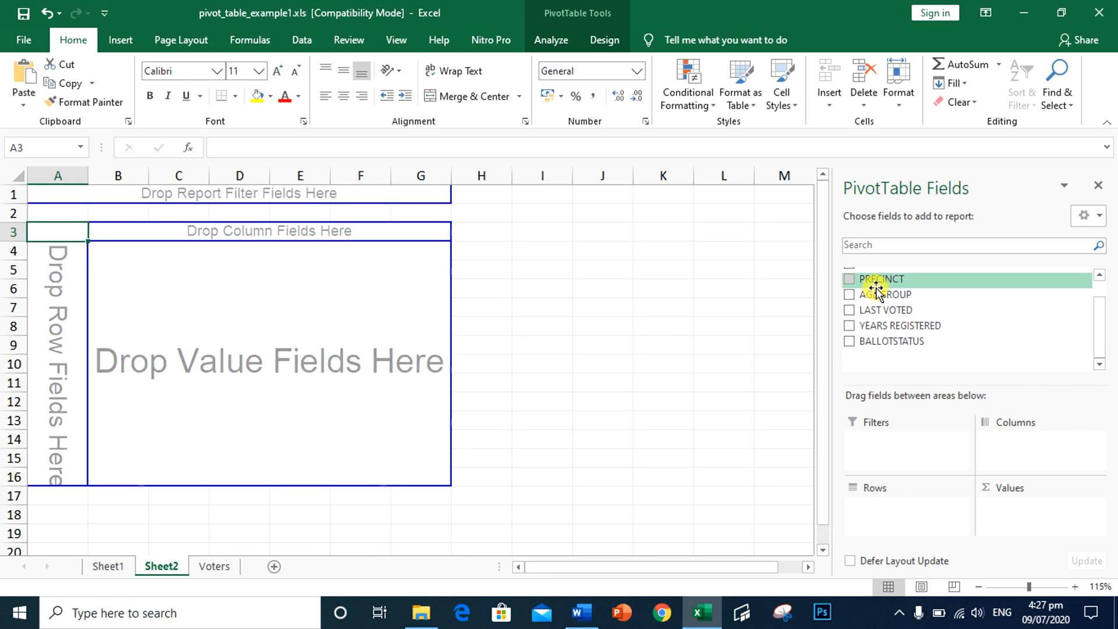
- Add AGE GROUP to the pivot table as rows and Count of AGE GROUP, totalling 4000 voters
left_click(850, 294)
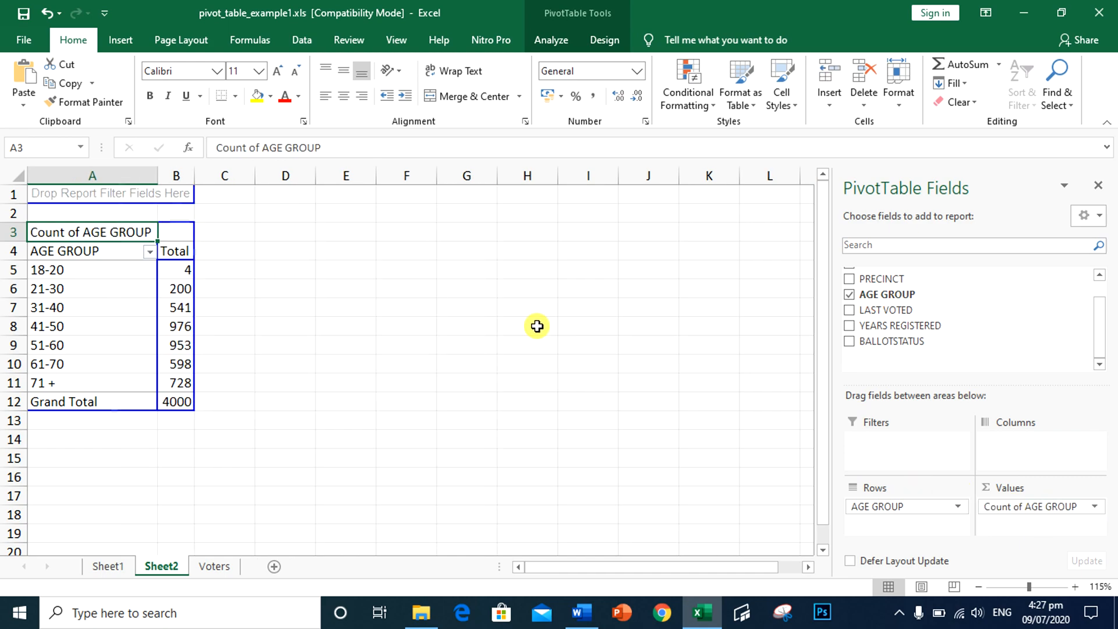
mouse_move(153, 271)
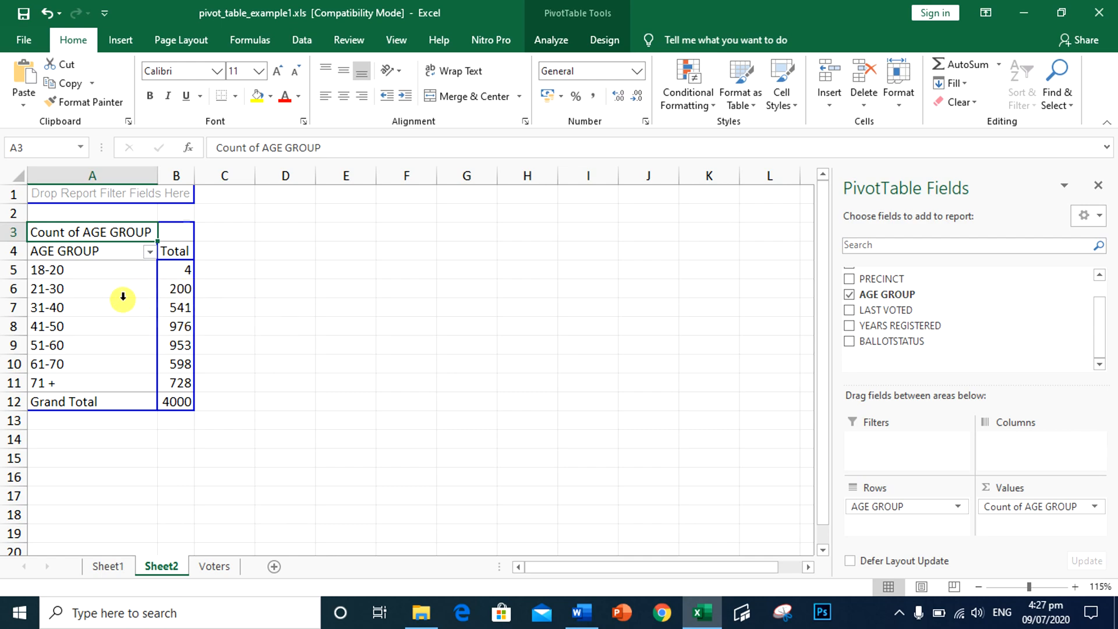
mouse_move(207, 311)
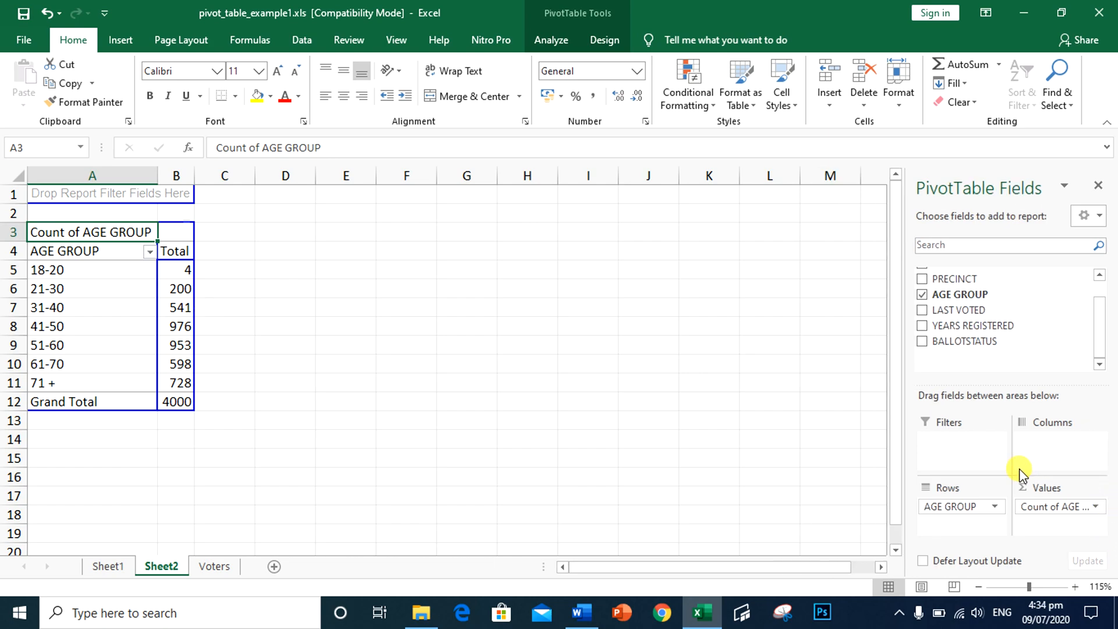
mouse_move(1060, 490)
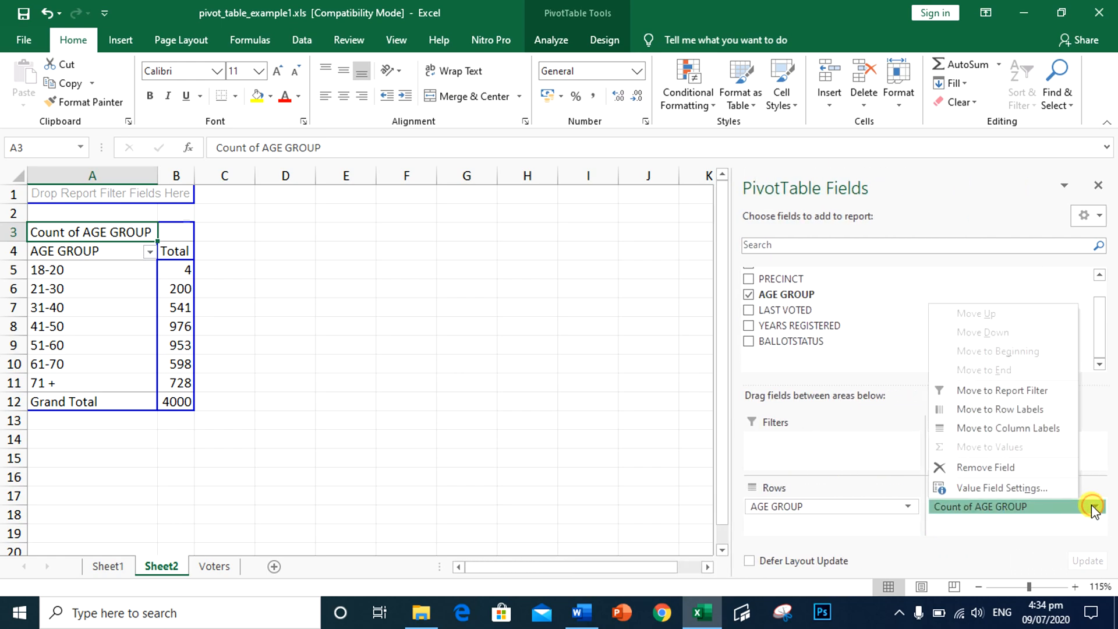
- Bring up Value Field Settings for the Count of AGE GROUP value
left_click(1002, 488)
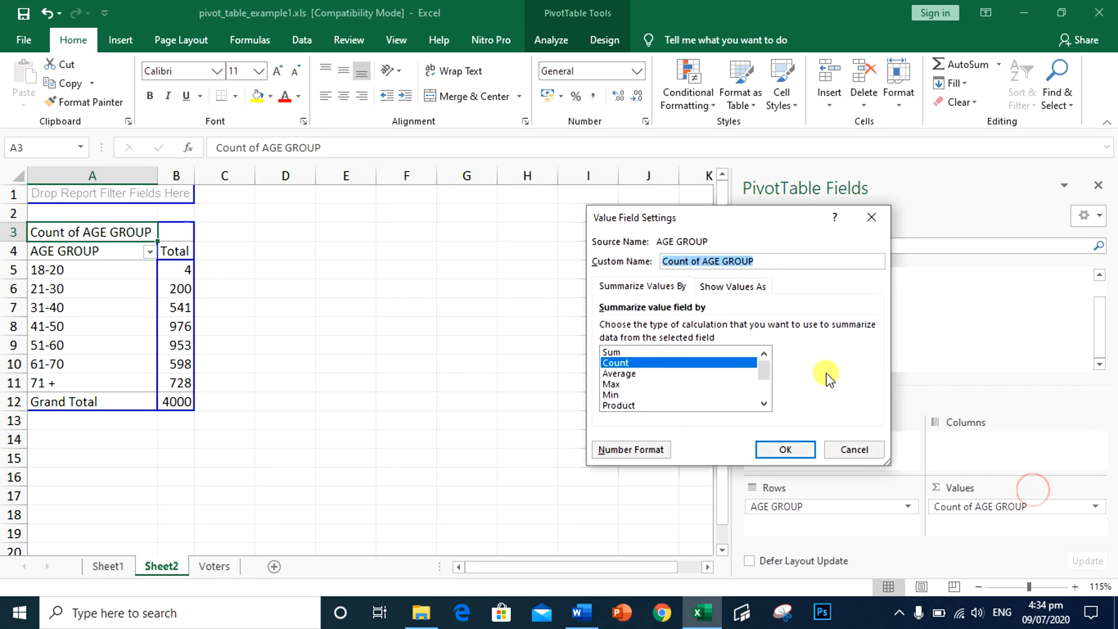